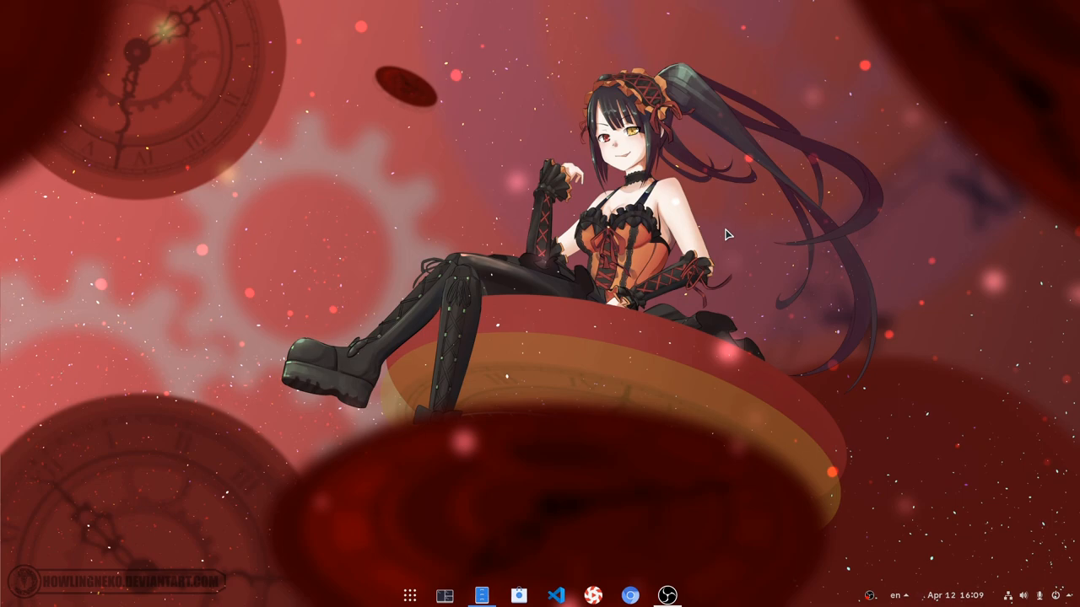
Bring up the Activities overview with the search field focused.
click(1056, 595)
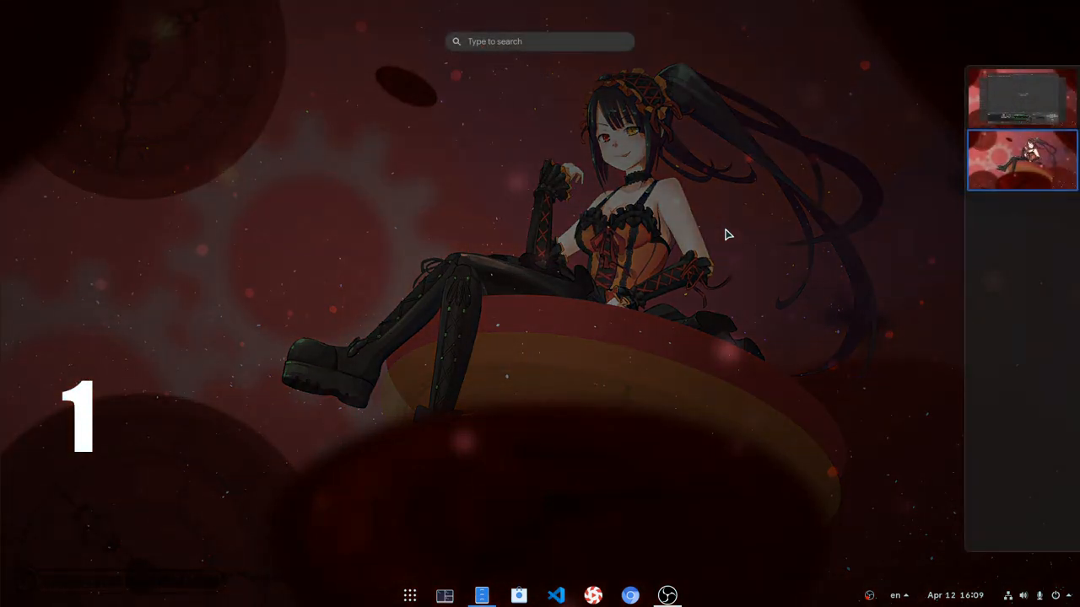
Search 'reb' in the overview and choose the Power Off result.
text(r)
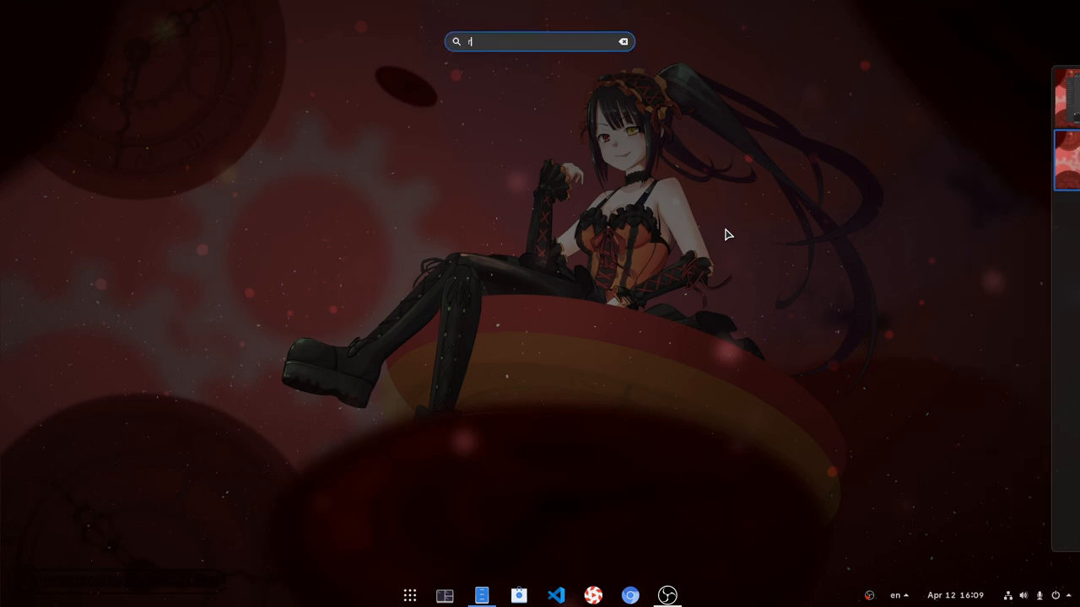
text(eb)
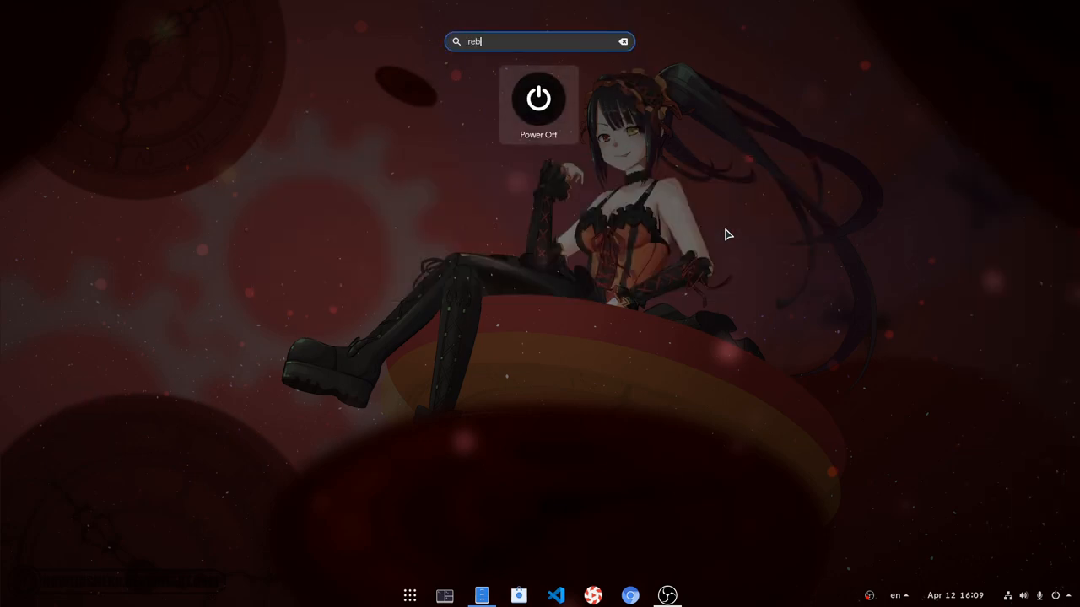
click(538, 98)
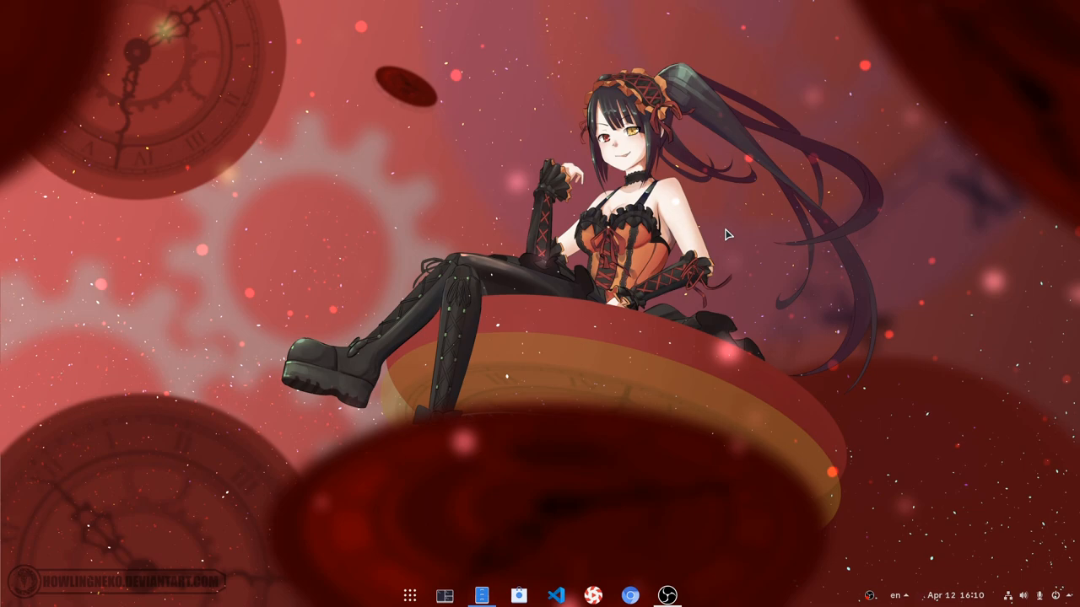
Launch a Tilix terminal and enter 'reboot' at the prompt.
click(445, 594)
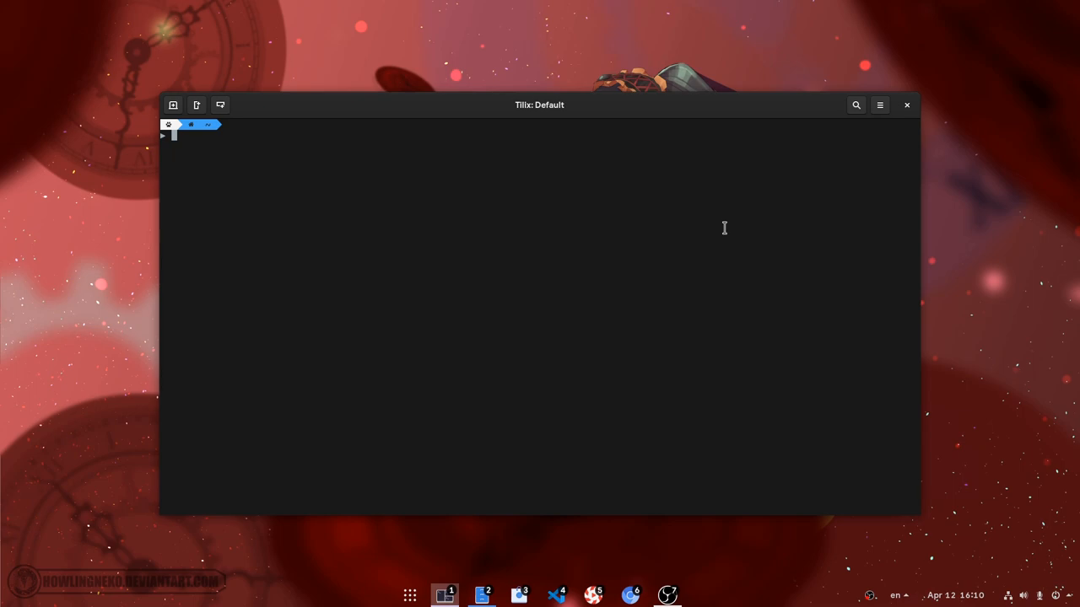
text(reb)
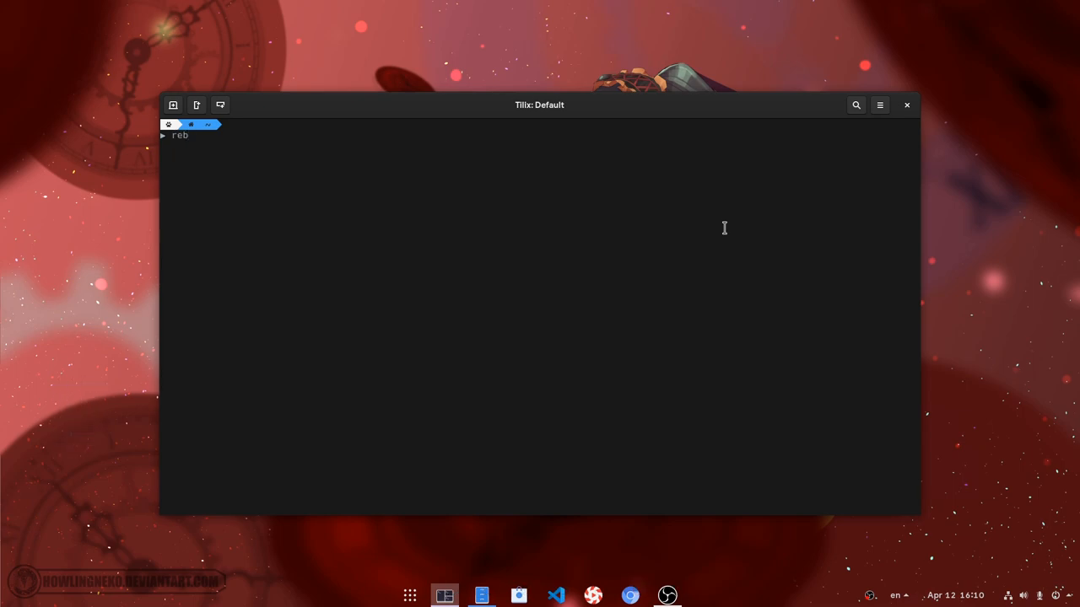
text(oot)
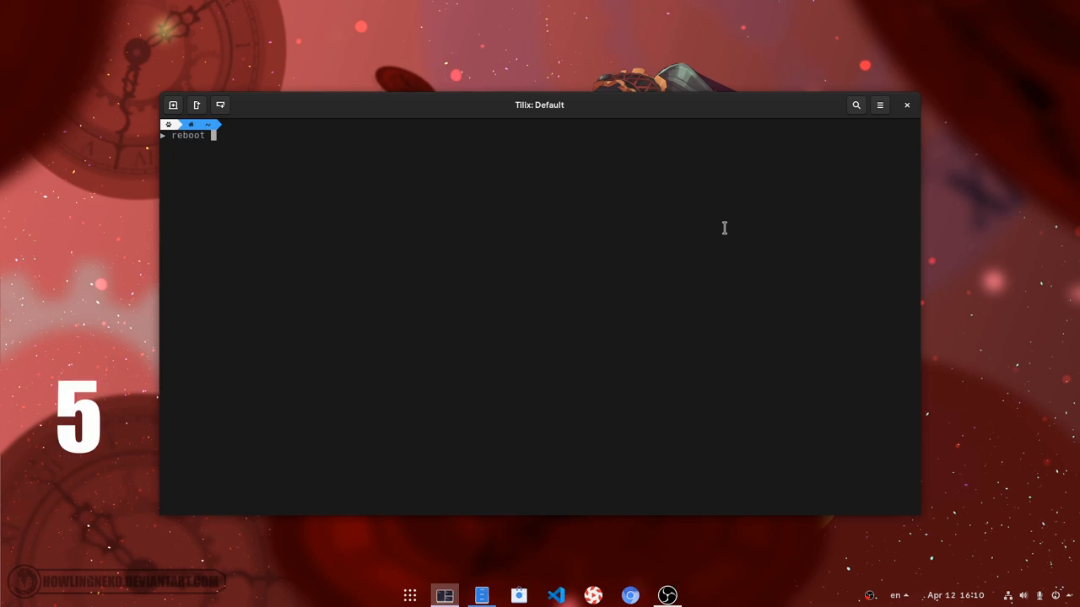